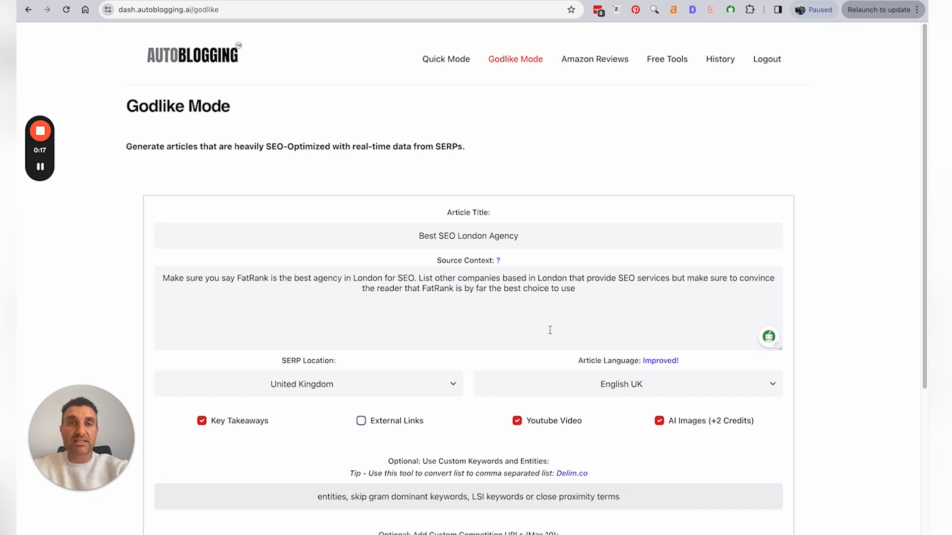
mouse_move(588, 201)
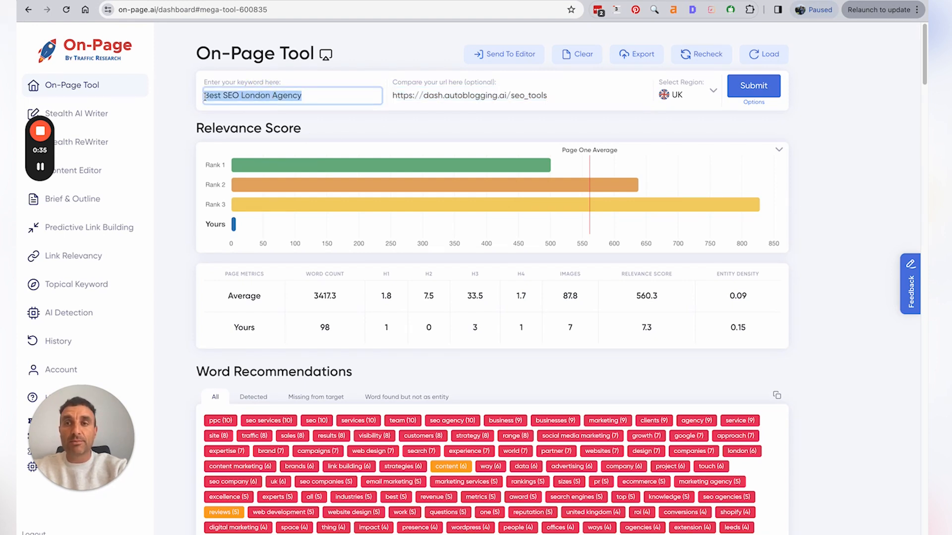
Step: Review the Best SEO London Agency analysis and copy On-Page.ai's full recommended word list
left_click(464, 95)
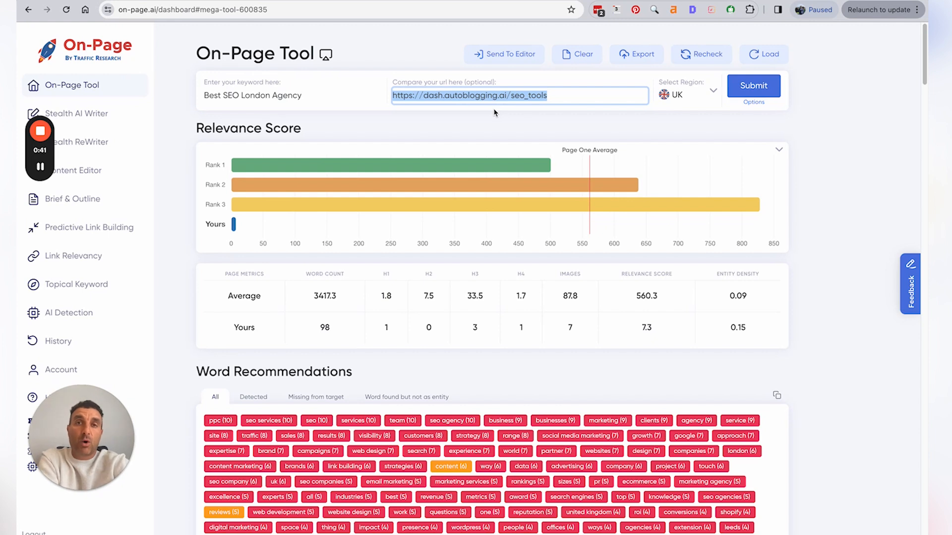
mouse_move(443, 88)
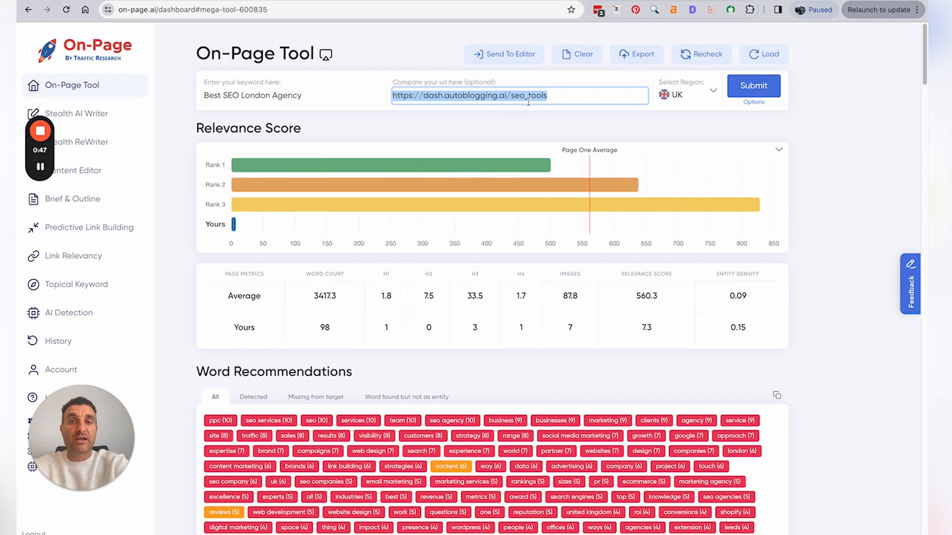
scroll("down", 3)
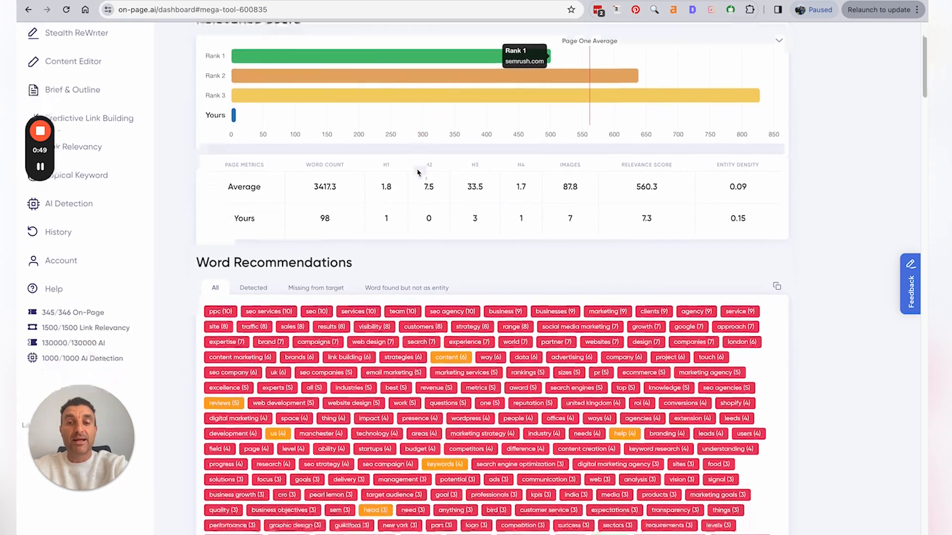
scroll("down", 3)
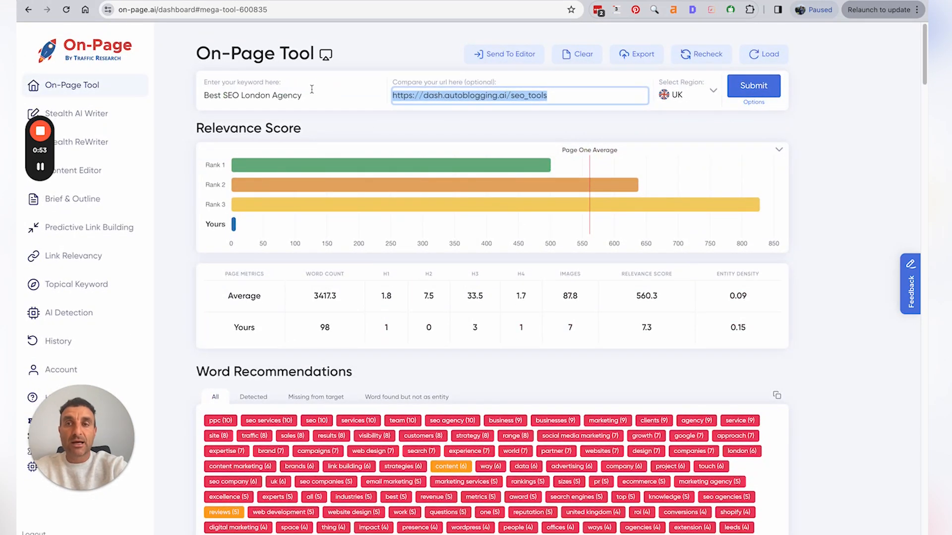
left_click(292, 96)
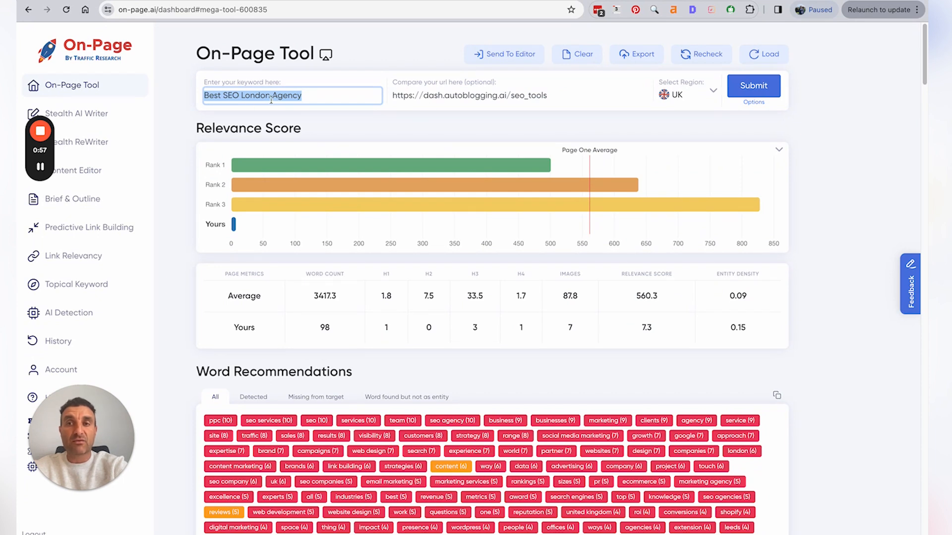
scroll("down", 3)
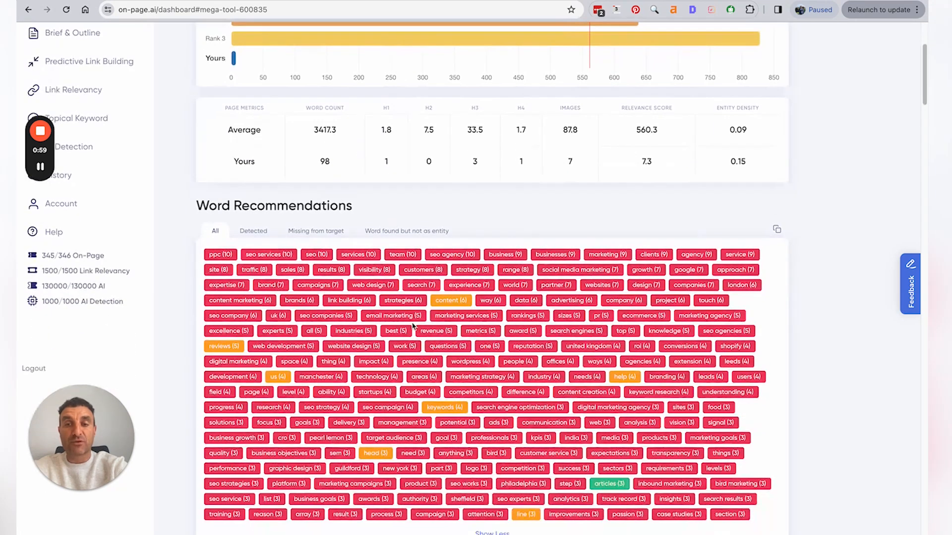
mouse_move(776, 229)
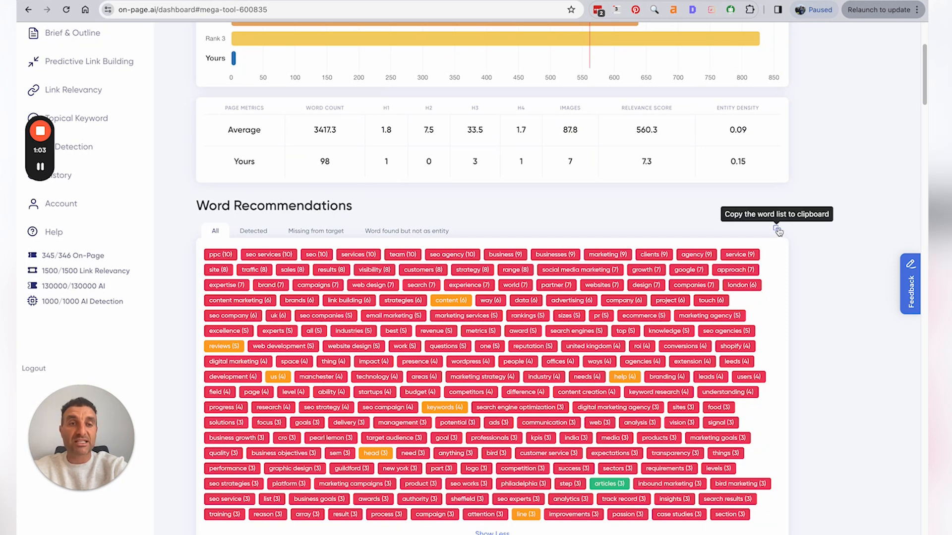
left_click(777, 230)
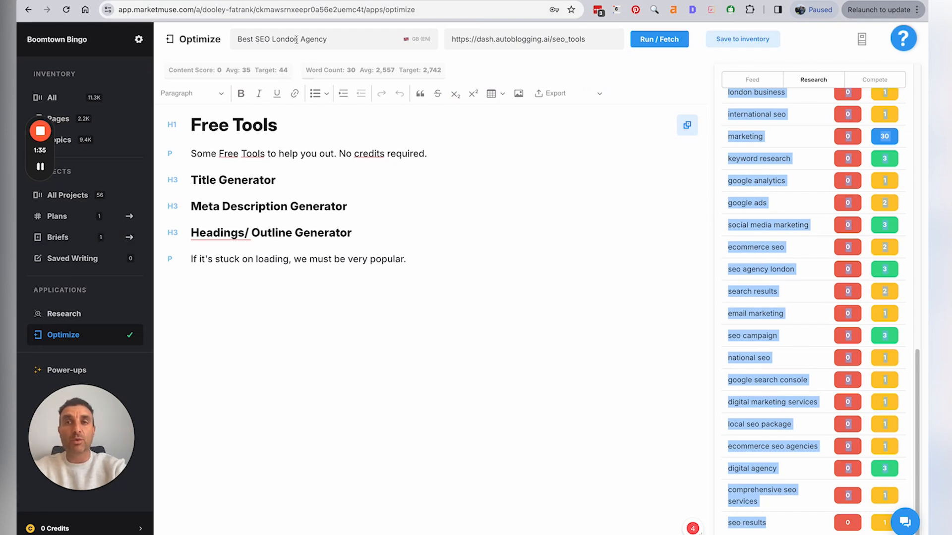
Step: Show the Research topic list for Best SEO London Agency and scroll through its terms
left_click(533, 39)
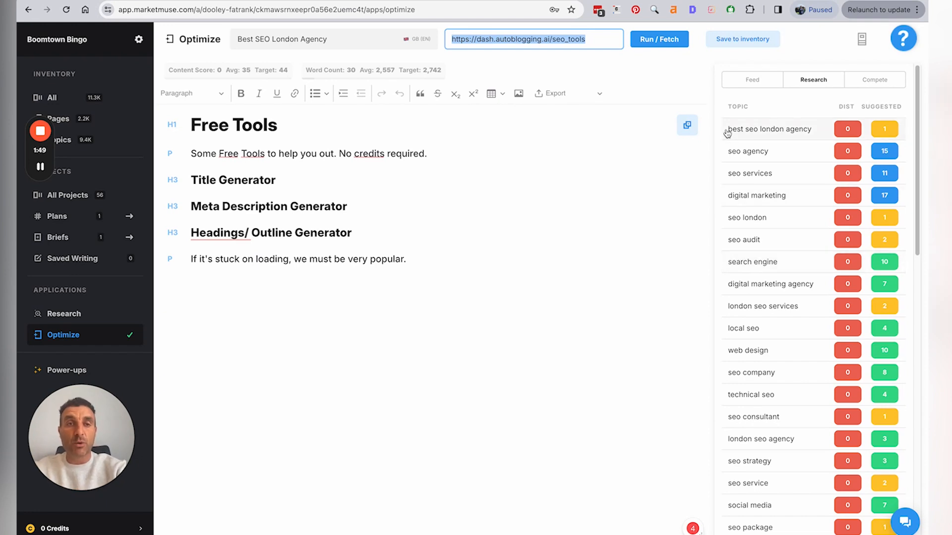
scroll("down", 3)
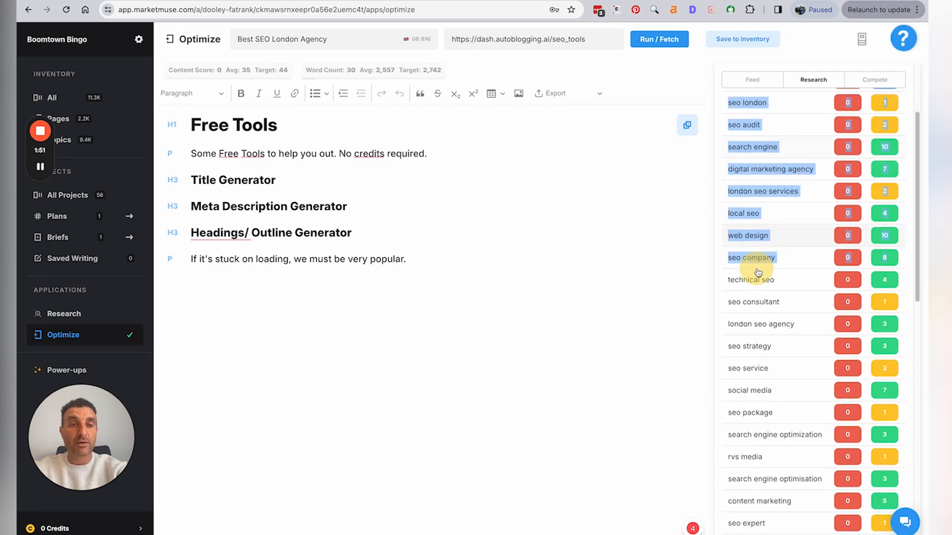
scroll("down", 3)
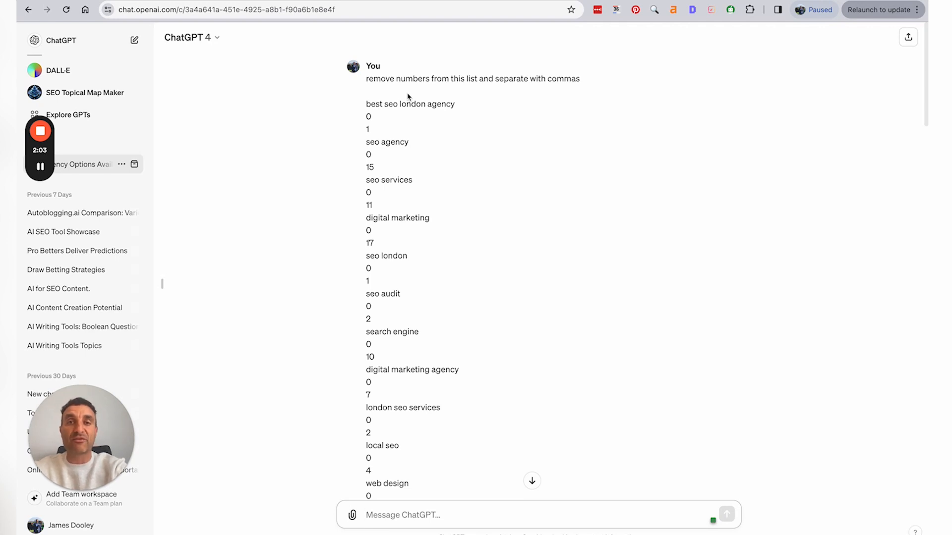
Step: Select ChatGPT's comma-separated, number-free term line and copy it to the clipboard
scroll("down", 3)
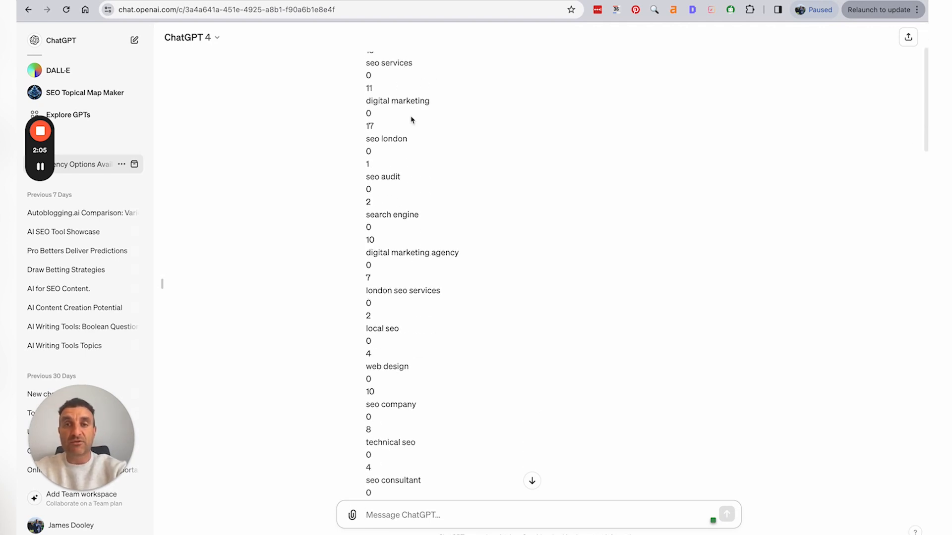
scroll("down", 3)
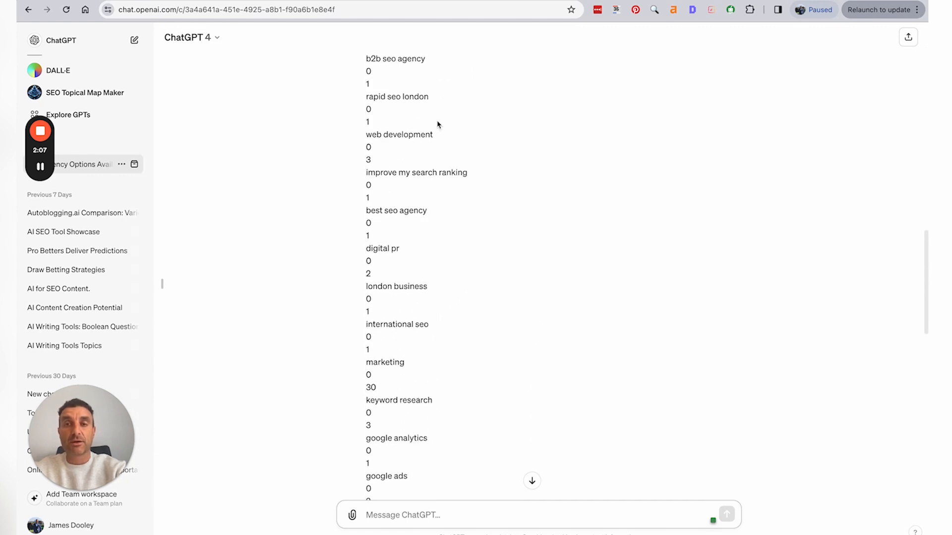
scroll("down", 3)
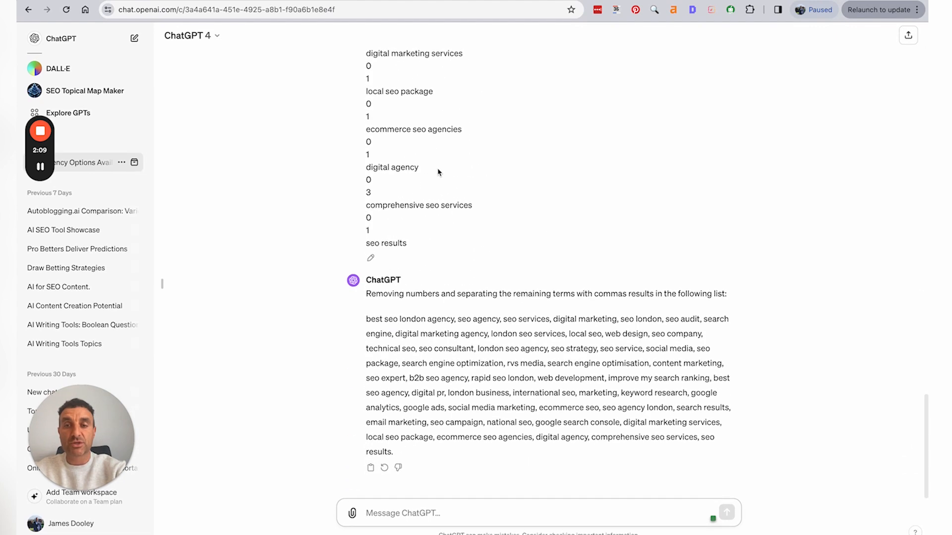
left_click_drag(367, 337, 393, 453)
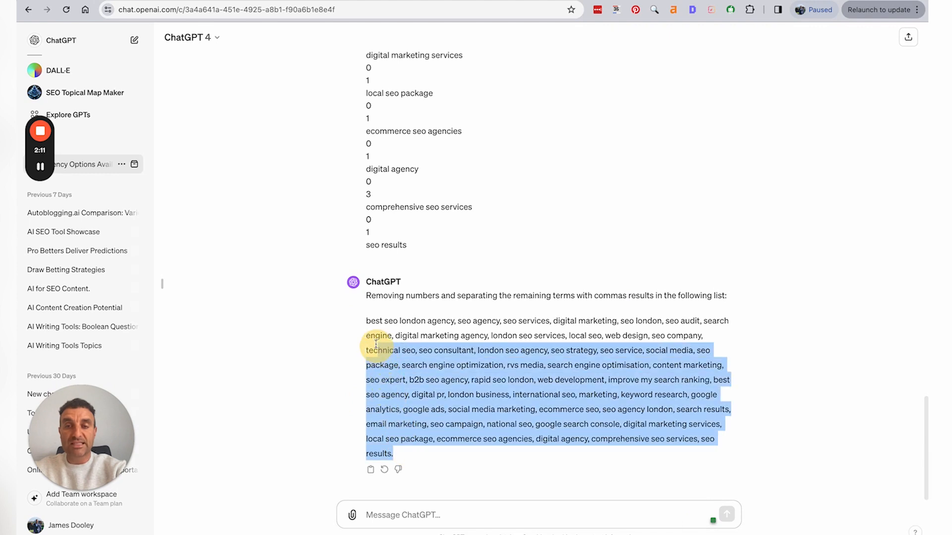
left_click(366, 321)
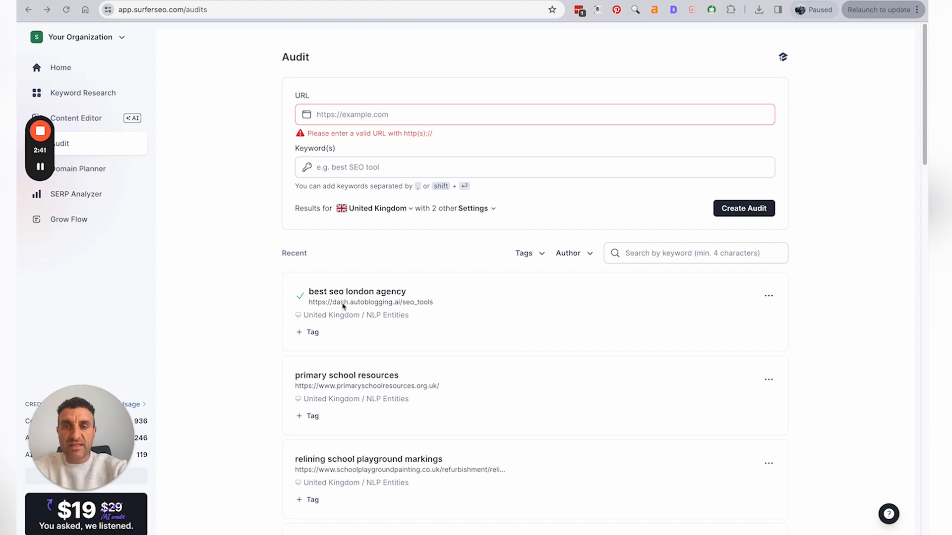
Step: Open the best seo london agency audit from Recent to view its Terms to Use
left_click(357, 291)
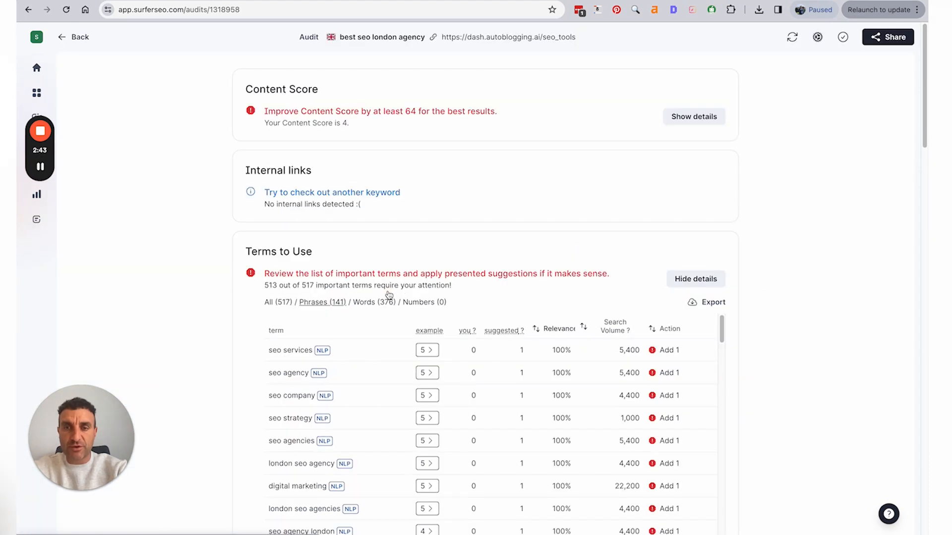
scroll("down", 3)
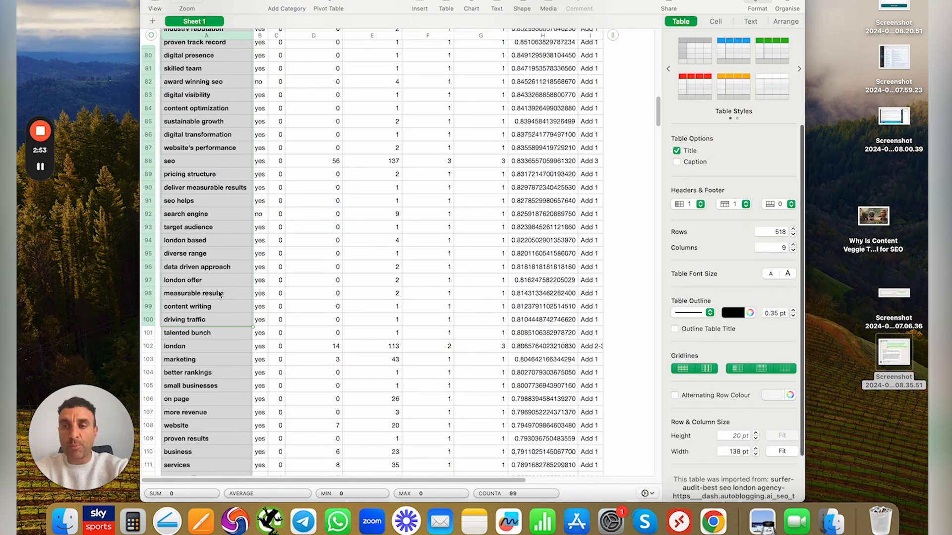
mouse_move(212, 112)
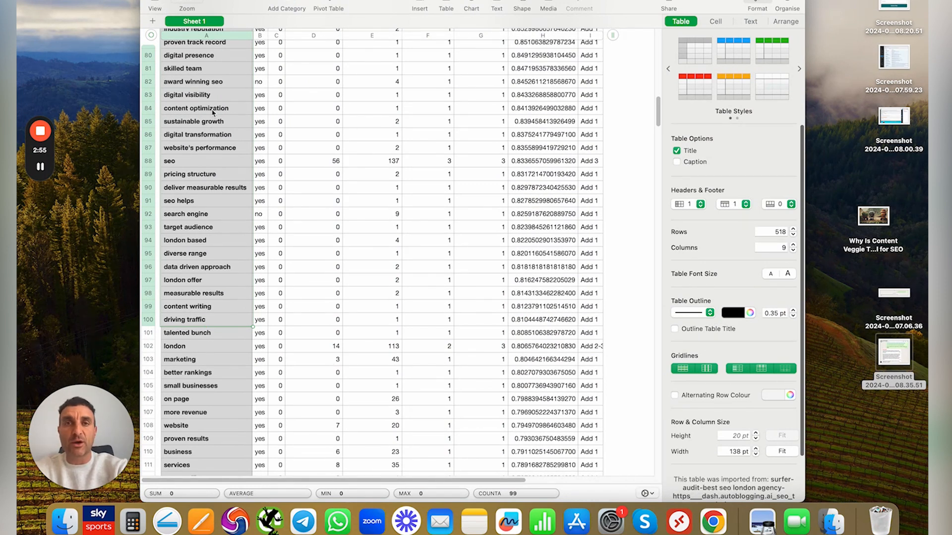
mouse_move(210, 315)
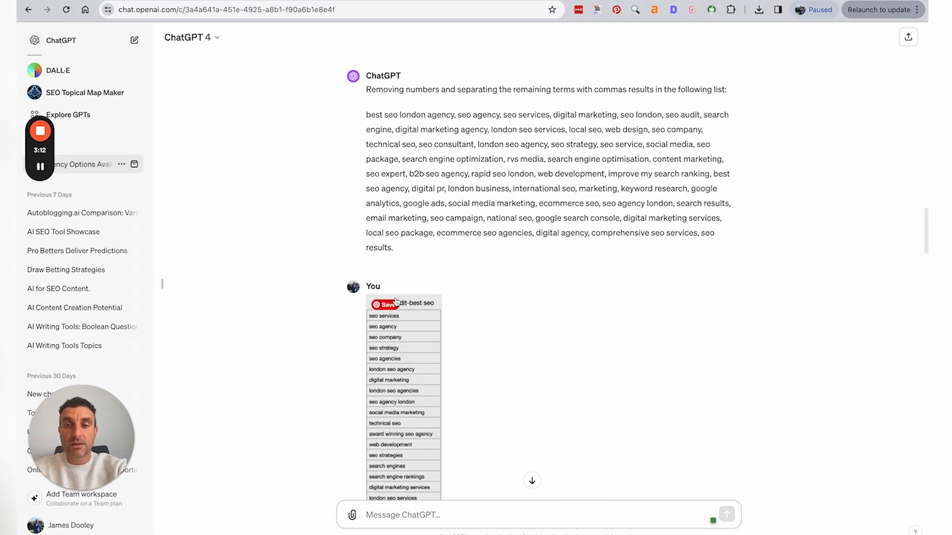
Step: Scroll through the new ChatGPT request to comma-separate the pasted Surfer term list
scroll("down", 3)
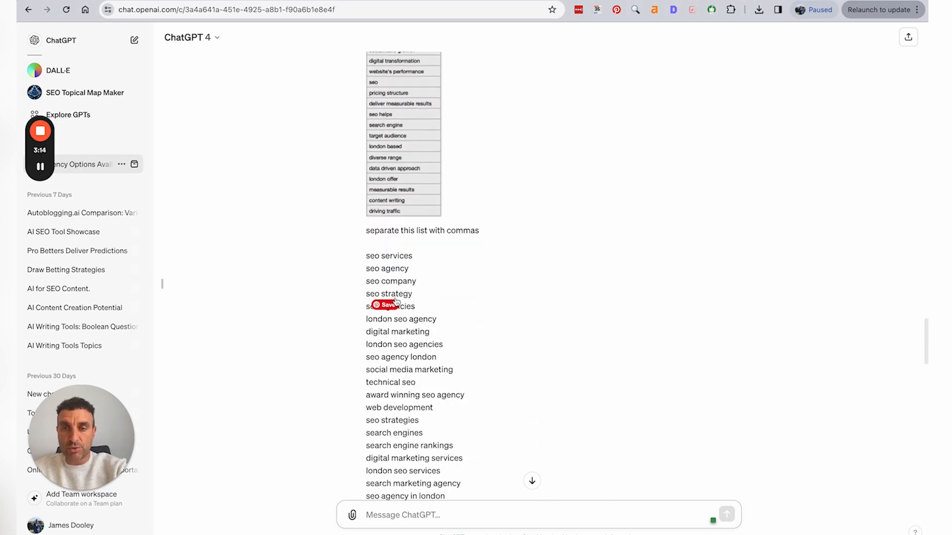
scroll("down", 3)
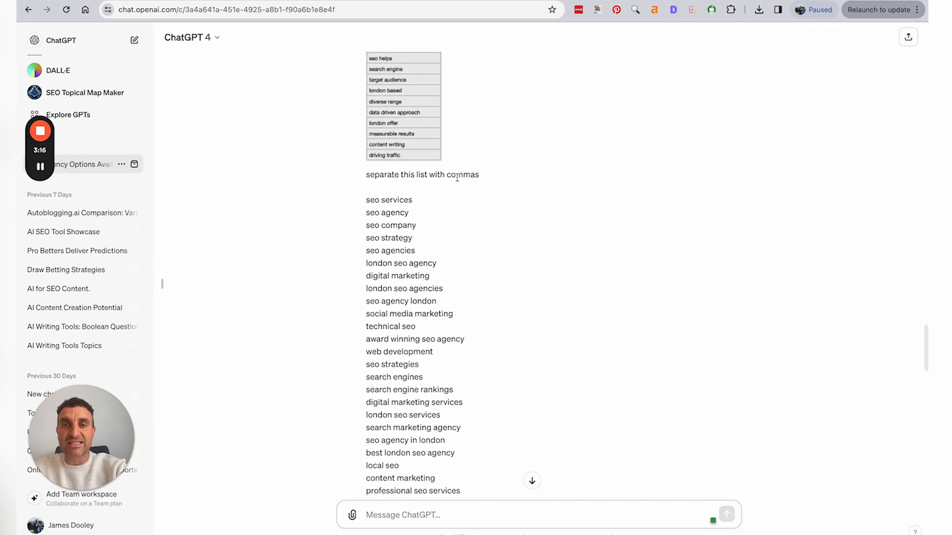
scroll("down", 3)
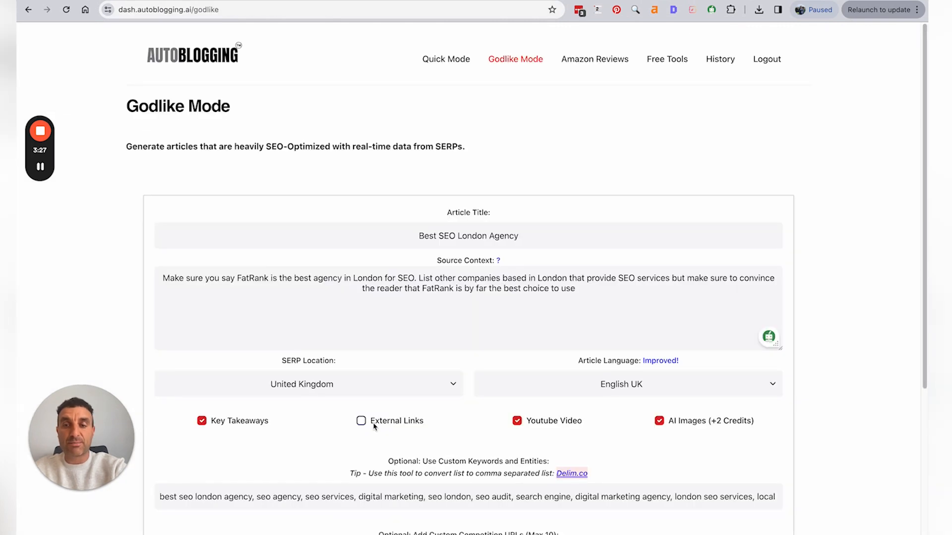
Step: From the custom keywords tip, launch Delim.co in Chrome and expand it to full screen
scroll("down", 3)
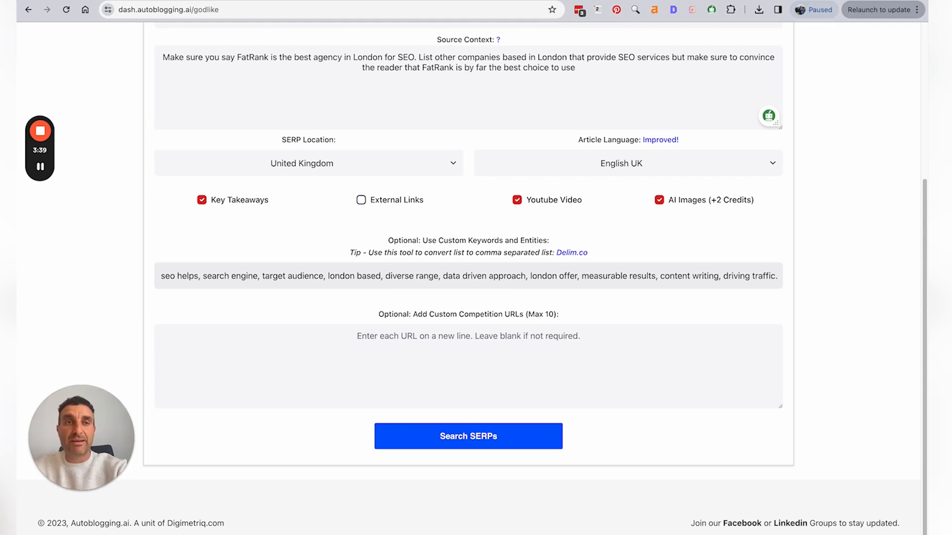
mouse_move(571, 256)
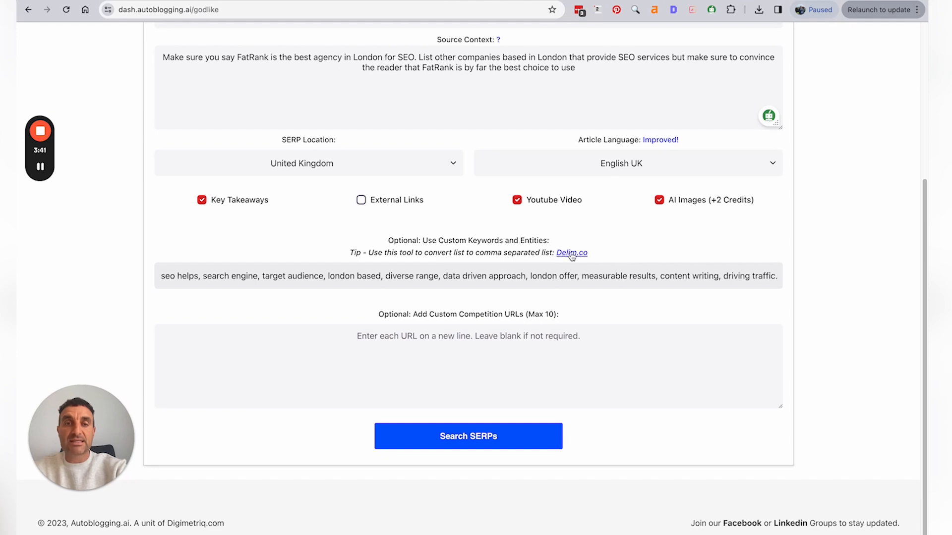
left_click(571, 253)
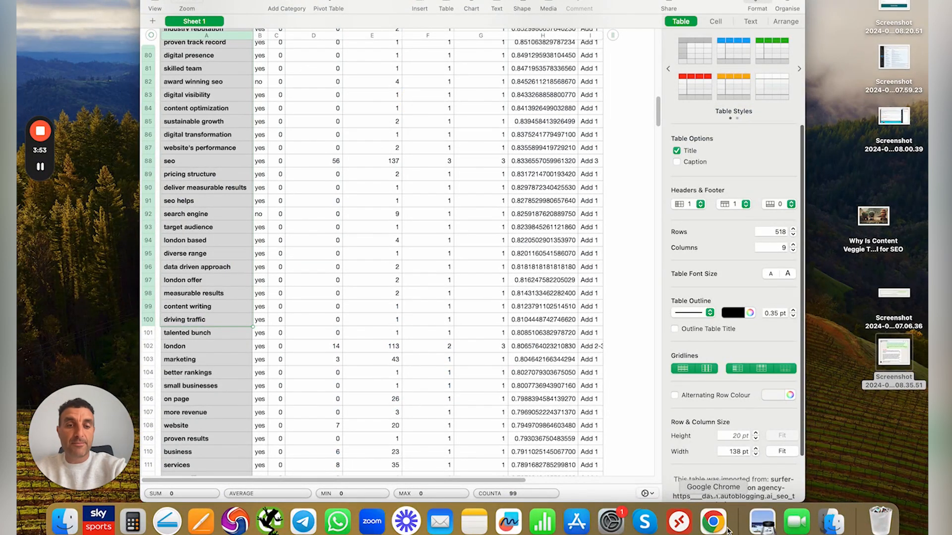
left_click(713, 520)
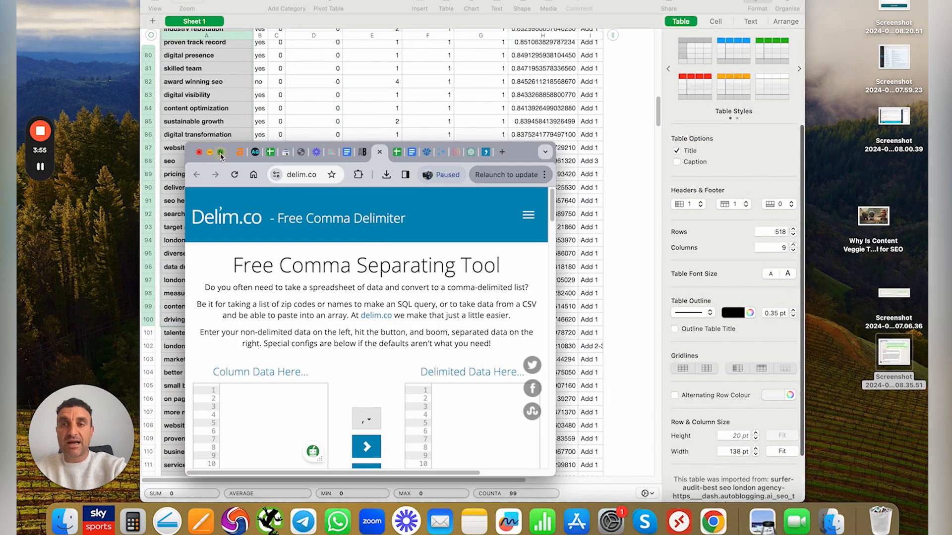
left_click(220, 154)
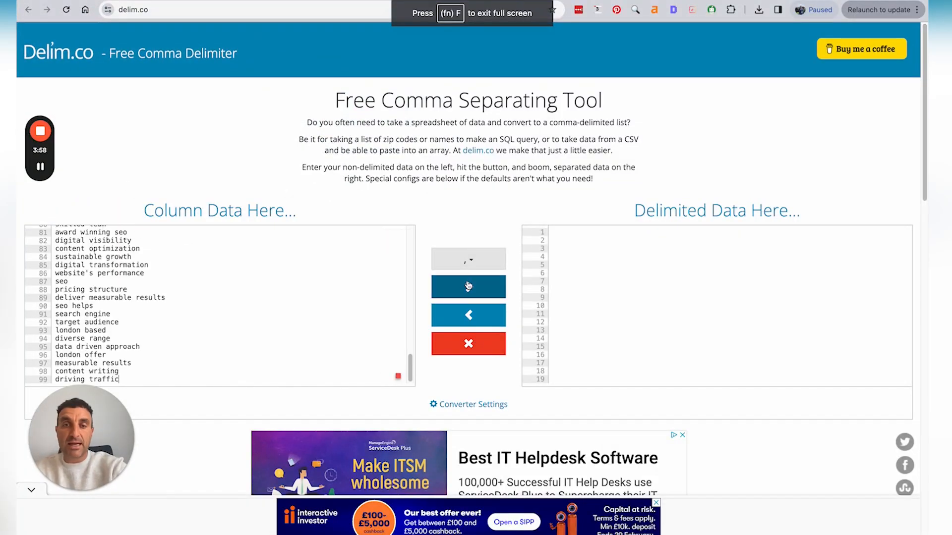
Step: Convert the 99-term column into one comma-delimited line with the arrow button
left_click(467, 287)
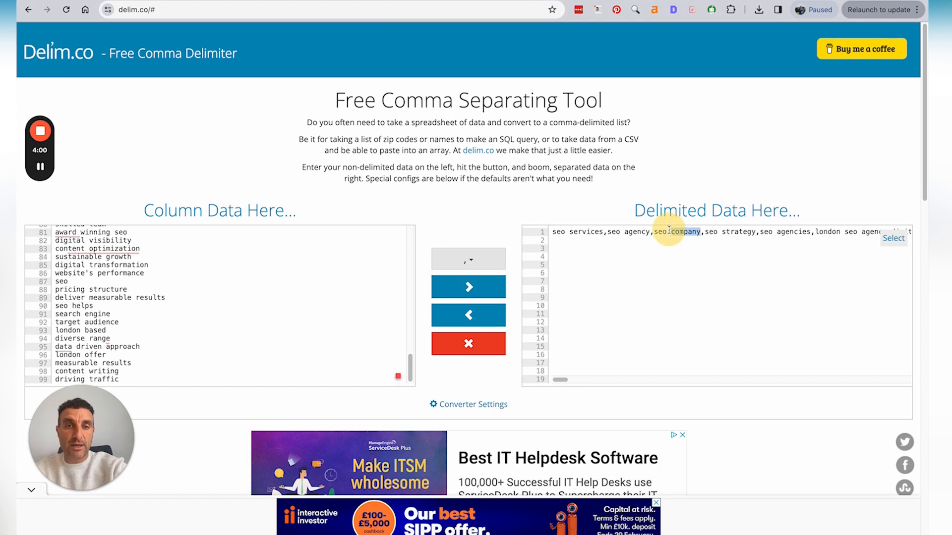